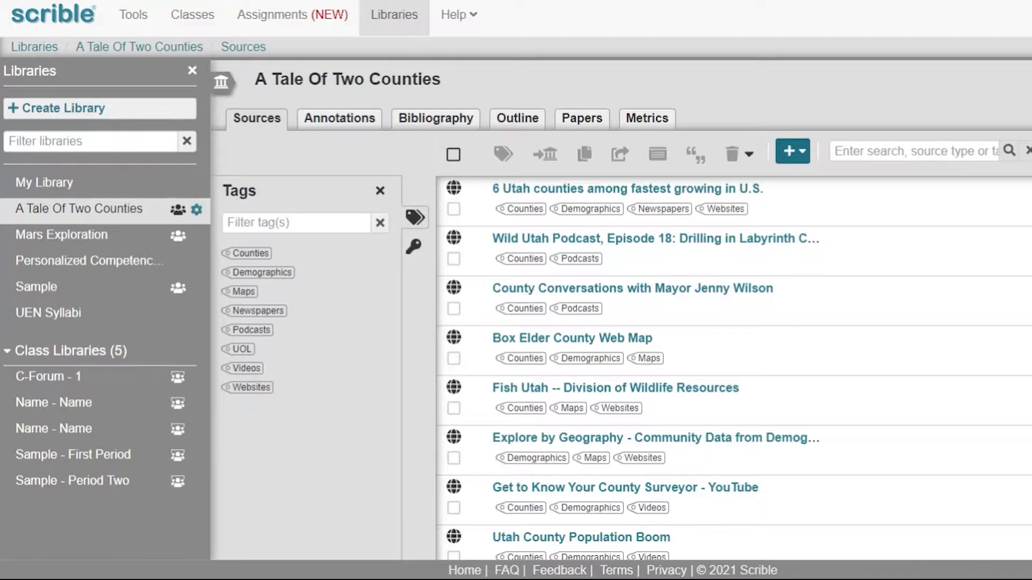
mouse_move(48, 313)
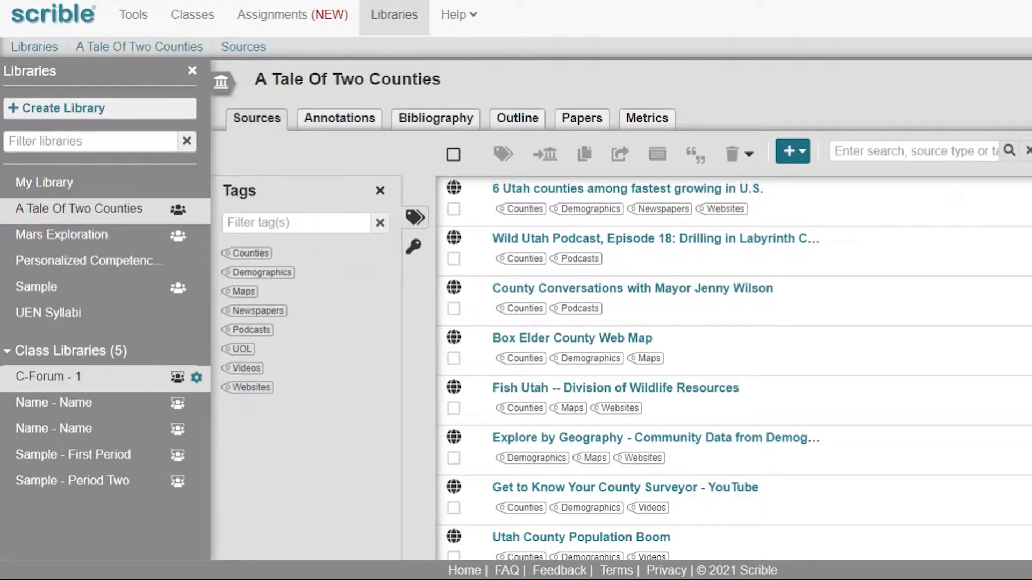
mouse_move(99, 108)
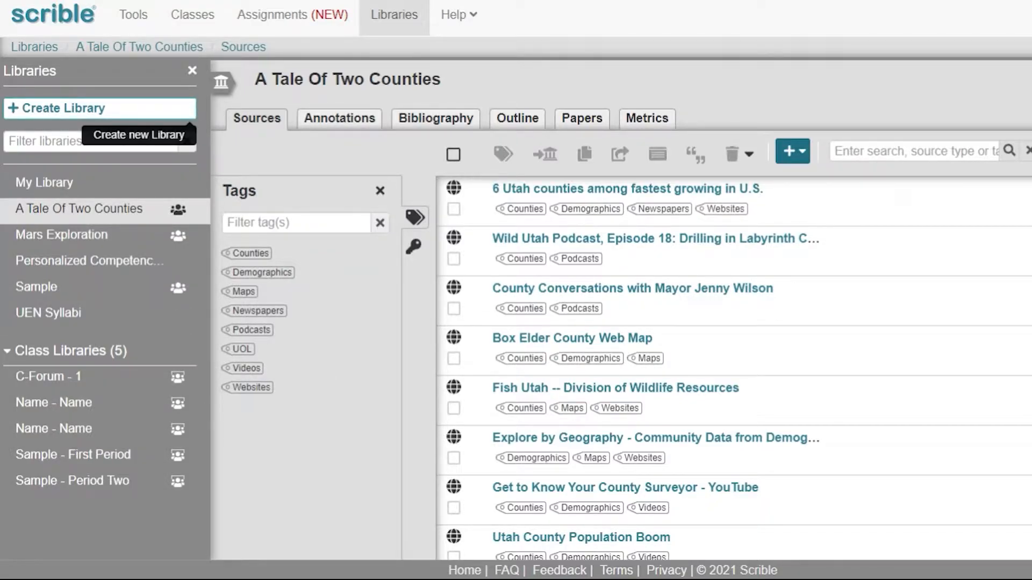
Step: Create a new library named 'UEN Sample' from the Libraries sidebar
left_click(63, 107)
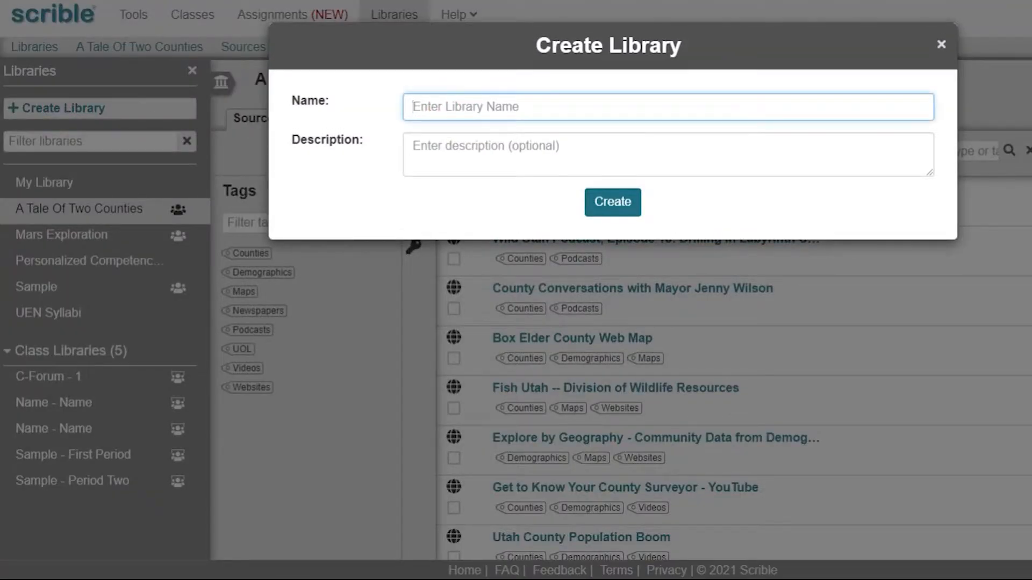
type("UEN Sam")
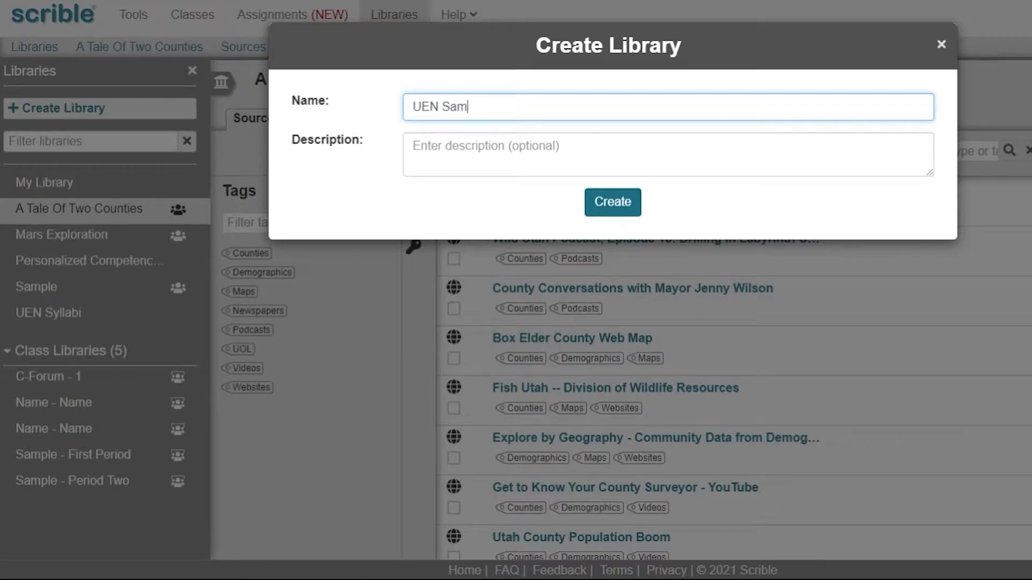
type("ple")
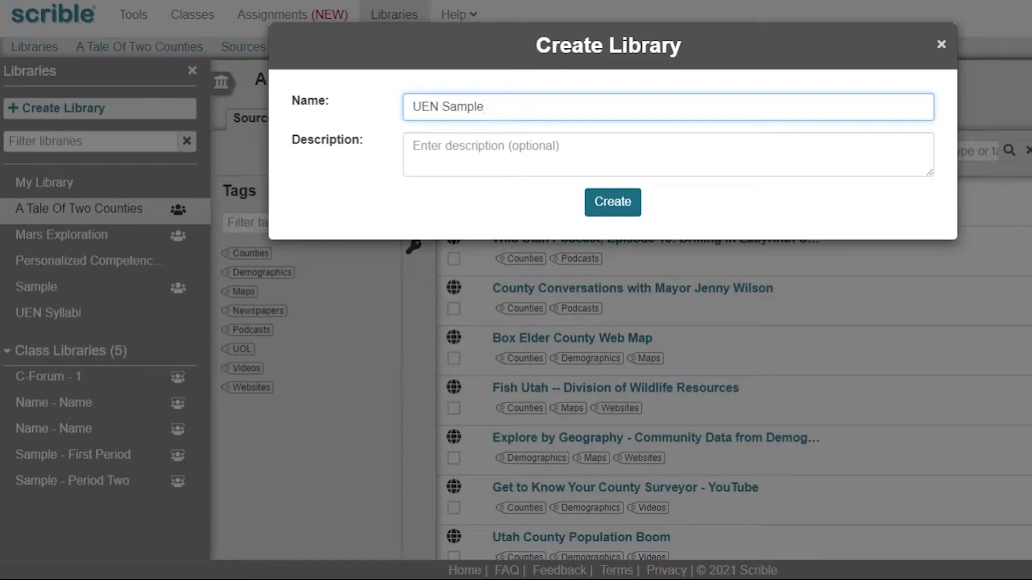
left_click(612, 202)
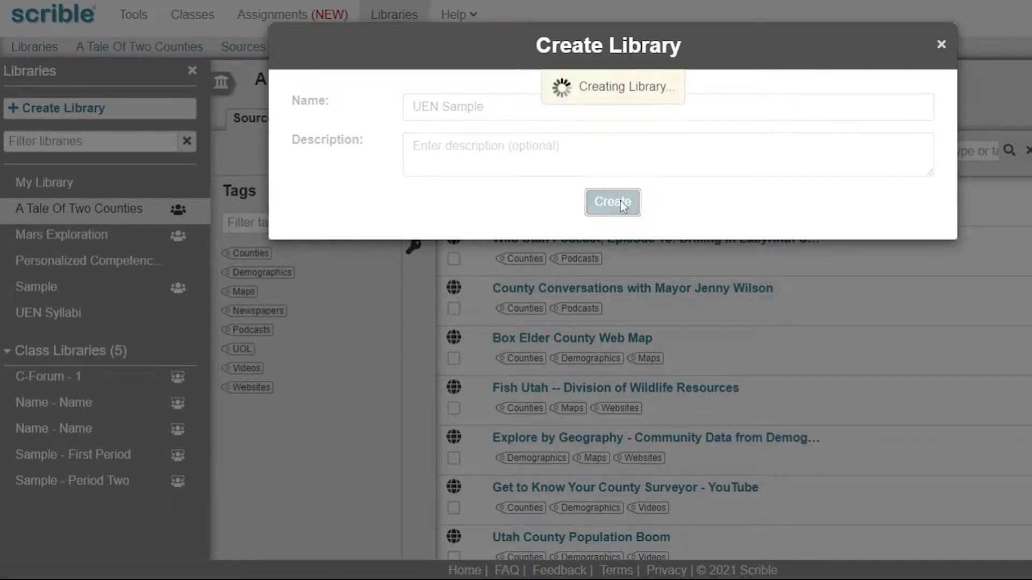
left_click(612, 202)
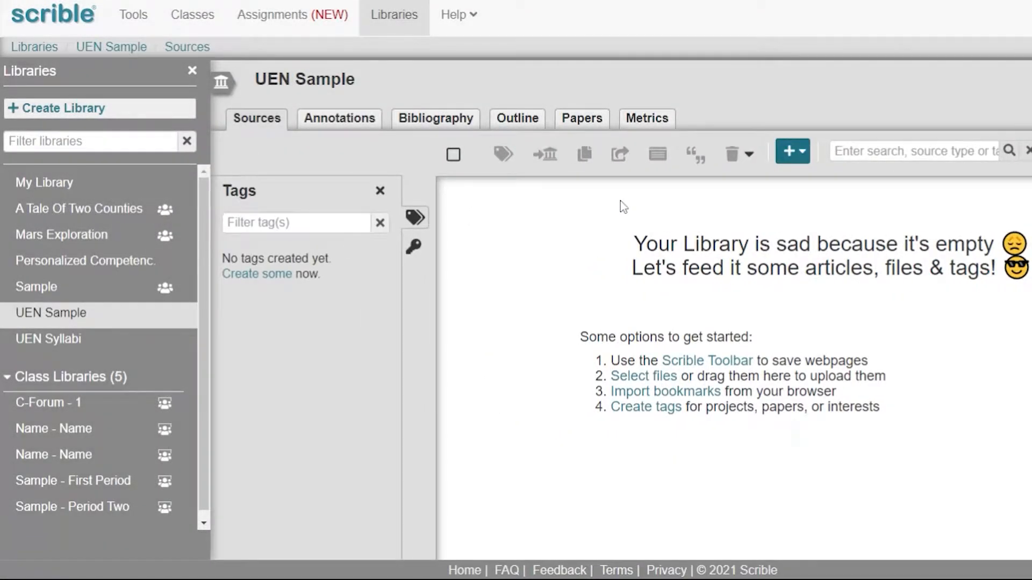
mouse_move(642, 263)
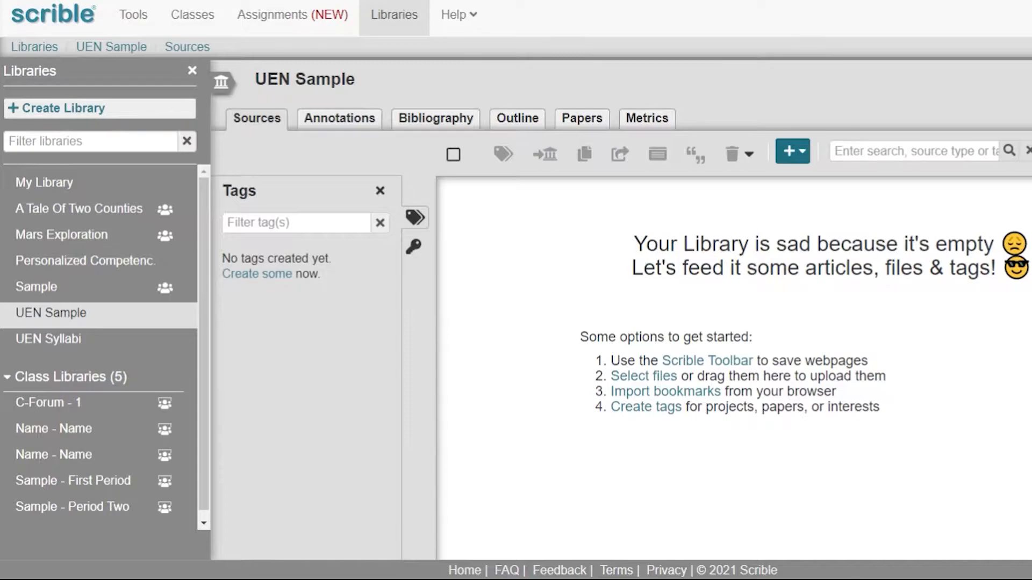
mouse_move(347, 297)
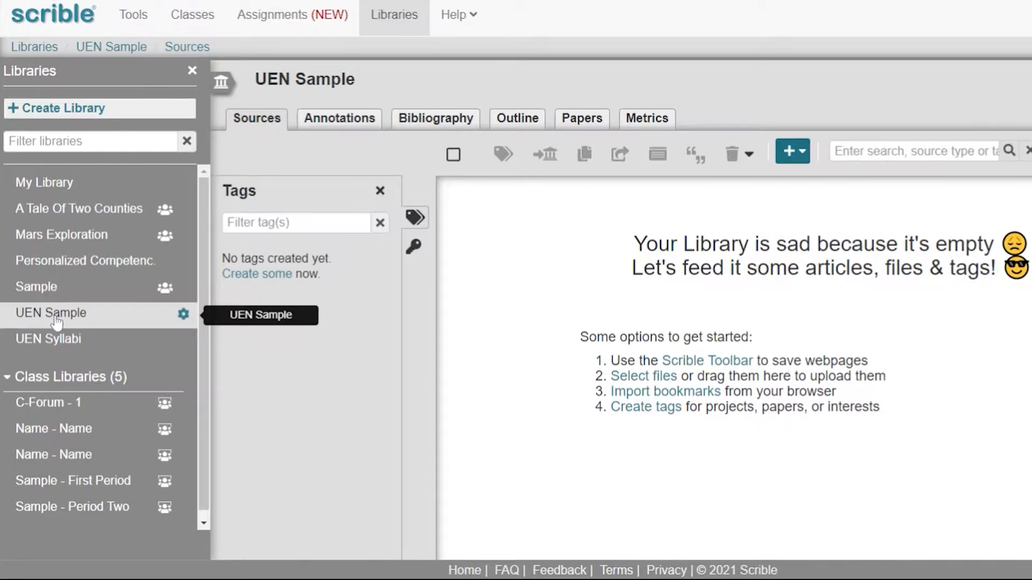
mouse_move(125, 323)
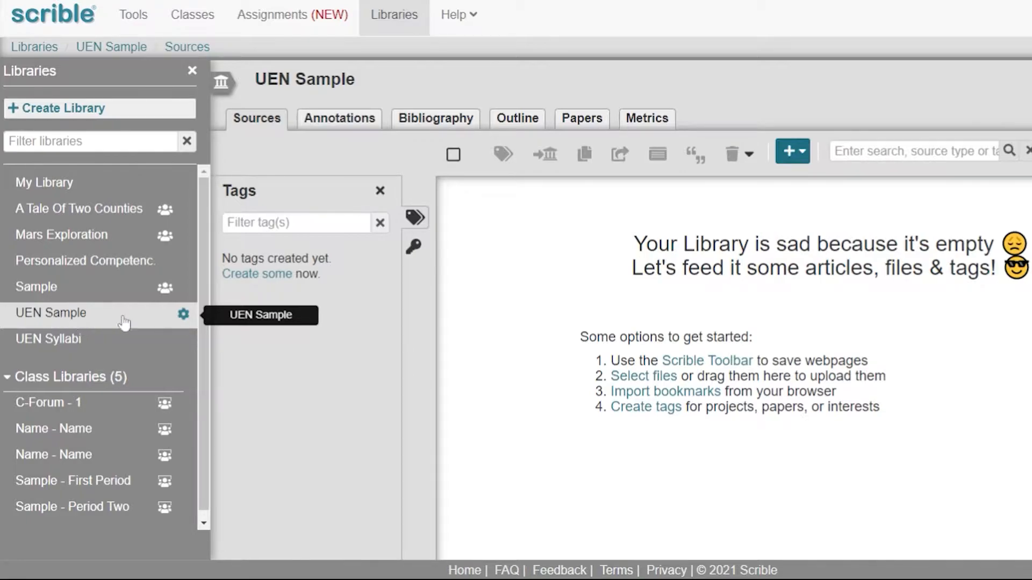
mouse_move(183, 314)
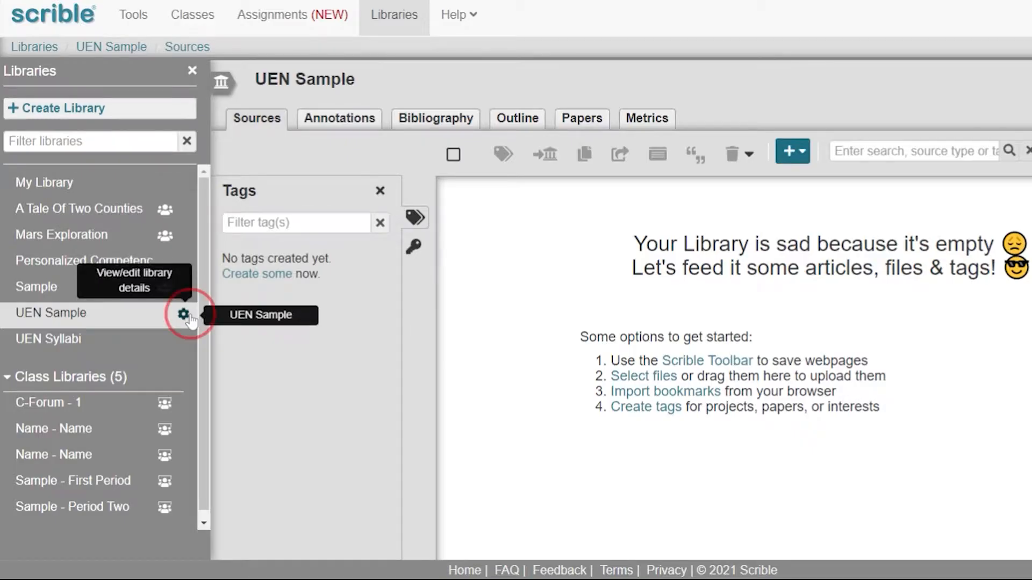
Step: From UEN Sample's settings, show the Collaborators options and the Add Collaborator(s) choices
left_click(184, 314)
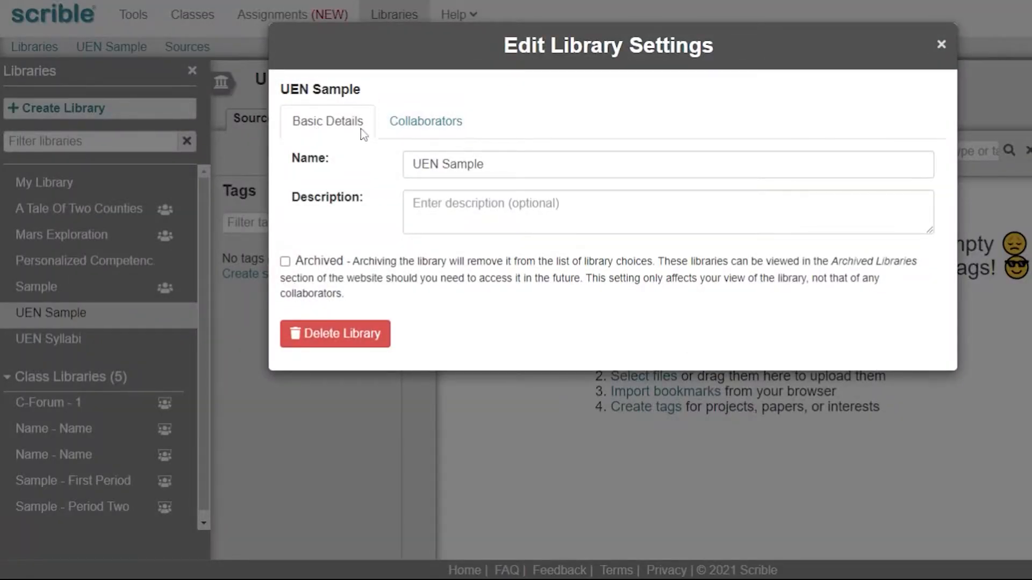
left_click(425, 122)
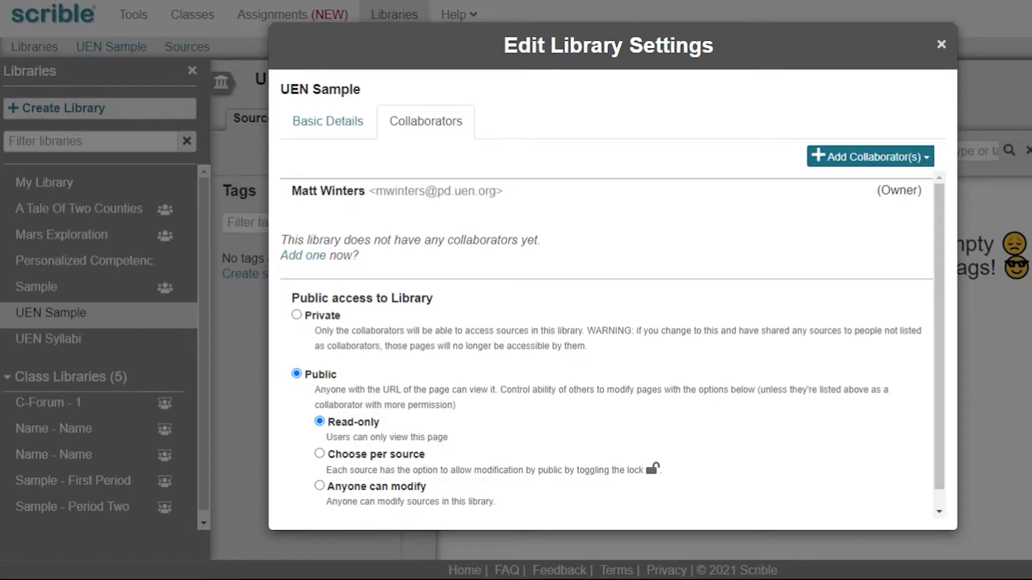
mouse_move(868, 157)
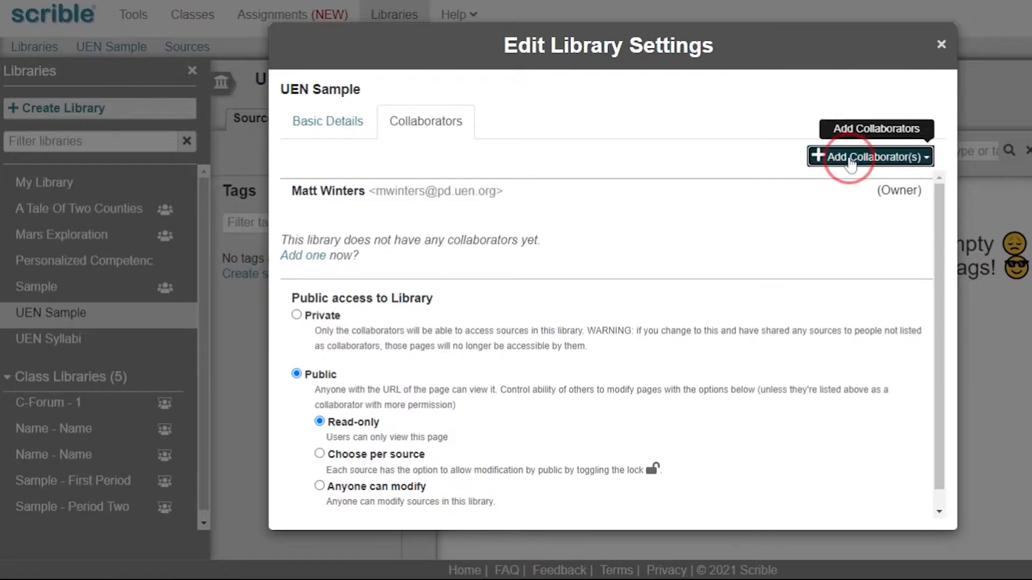
left_click(869, 157)
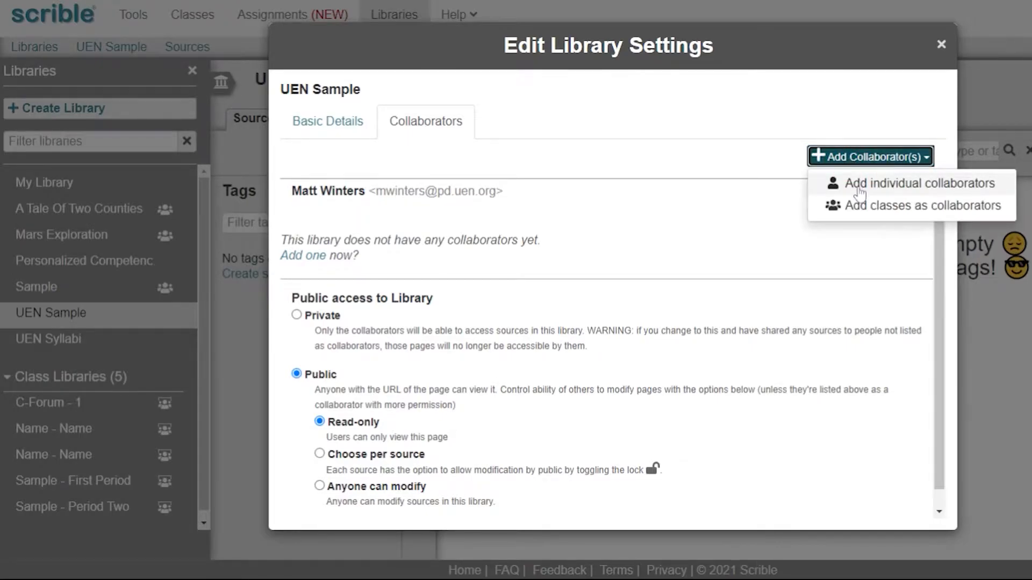
left_click(921, 183)
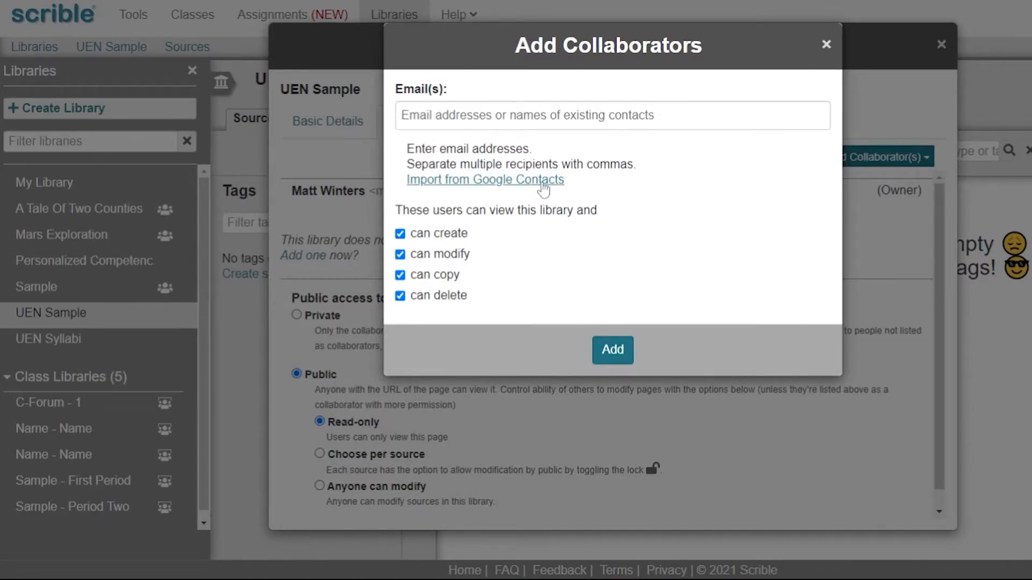
mouse_move(443, 237)
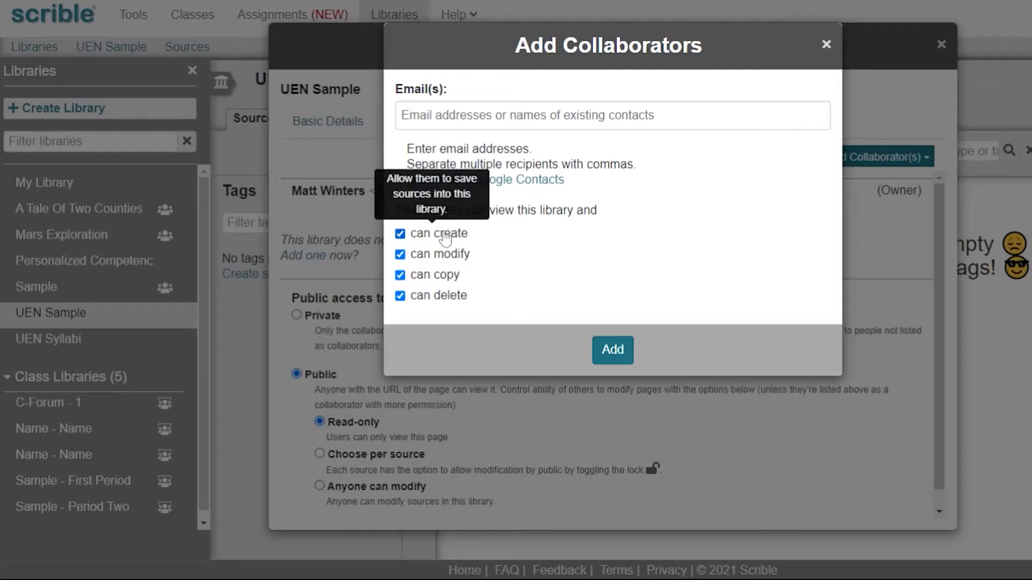
mouse_move(532, 240)
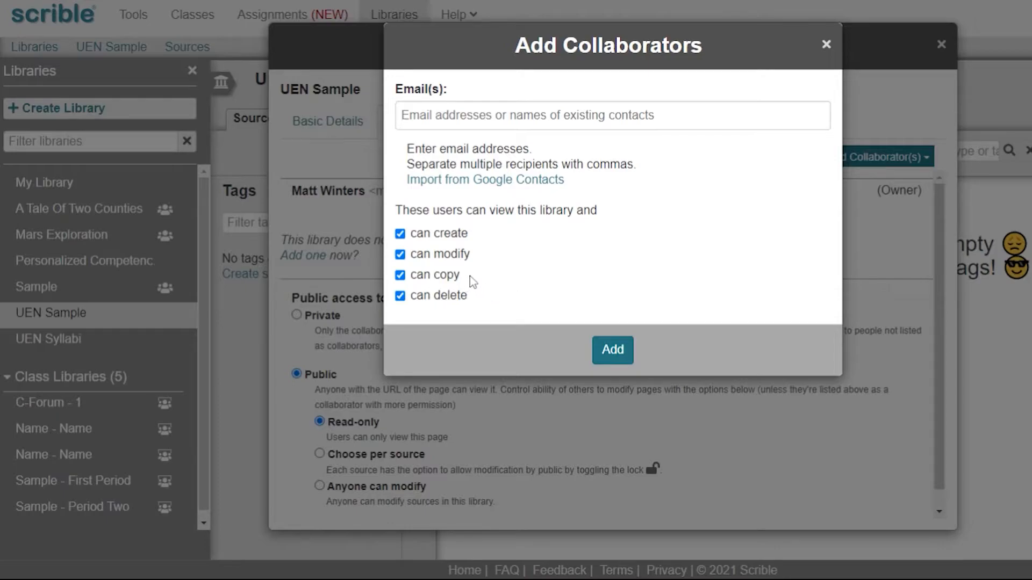
mouse_move(434, 276)
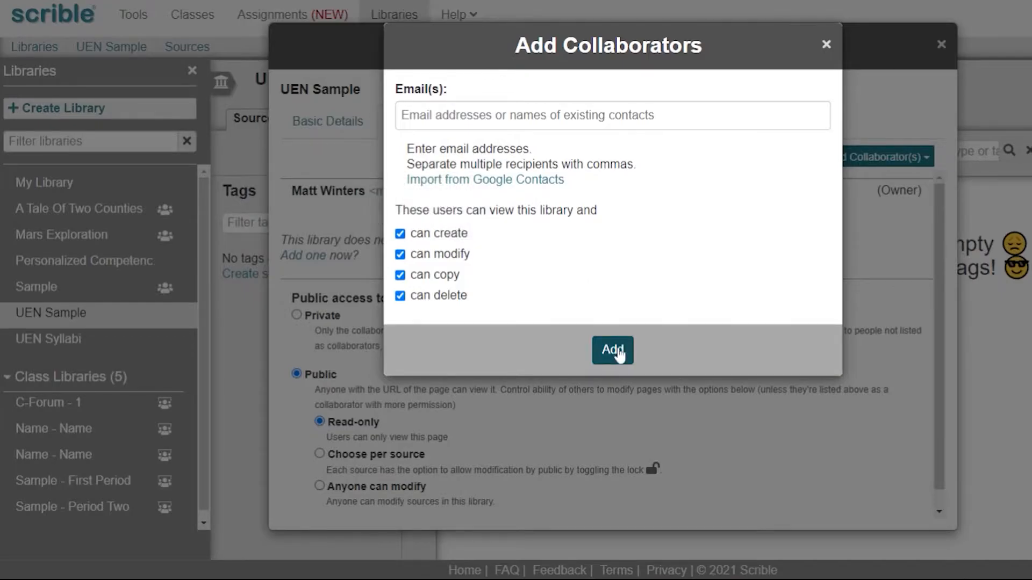
left_click(612, 350)
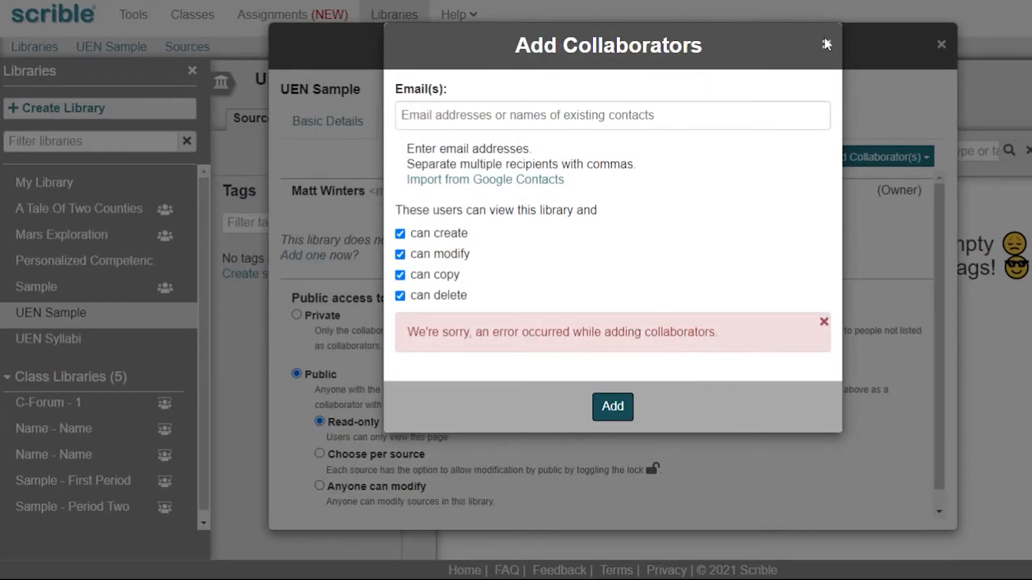
left_click(827, 45)
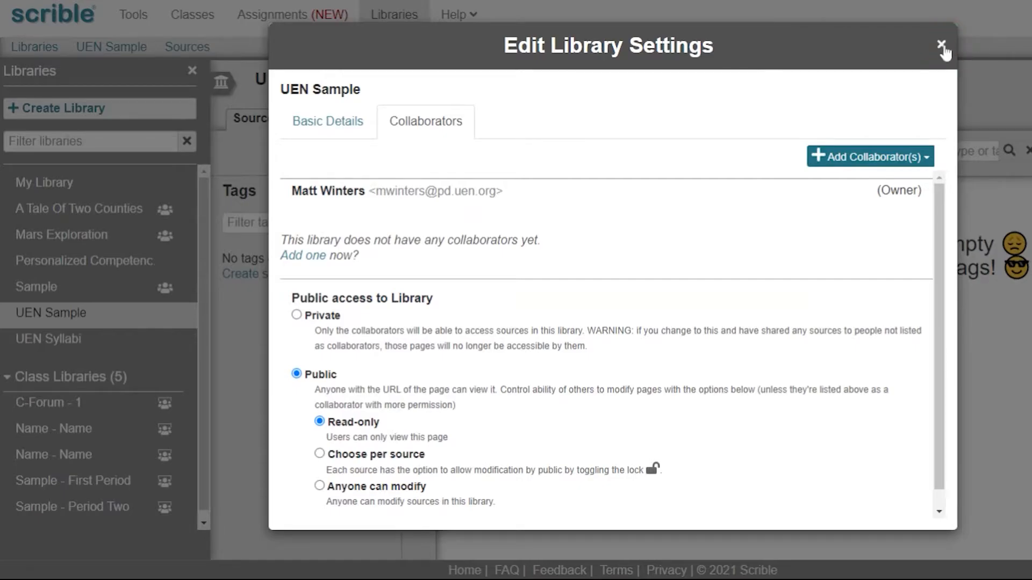
Step: Close the library settings and return to A Tale Of Two Counties' sources
left_click(943, 45)
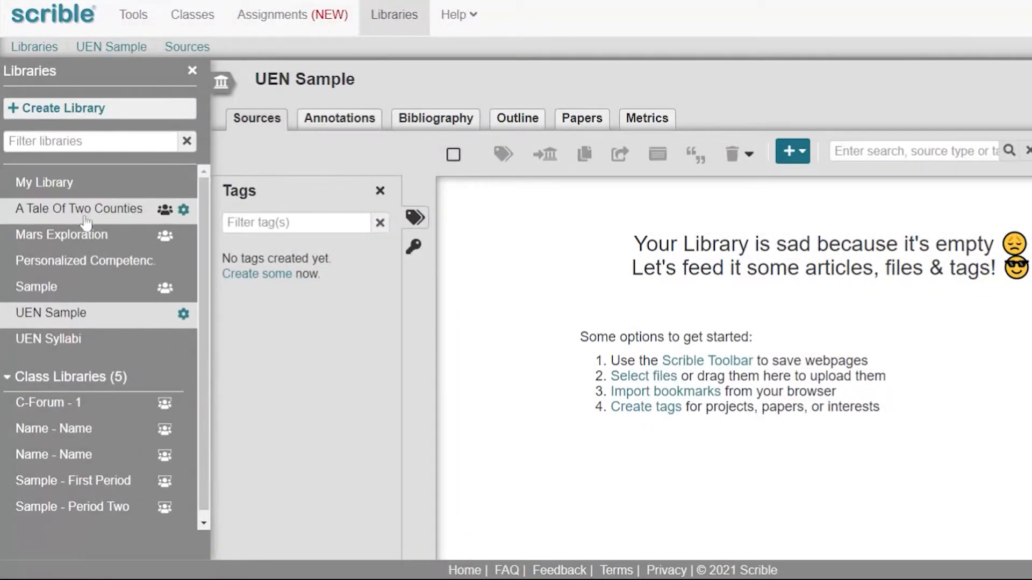
left_click(80, 210)
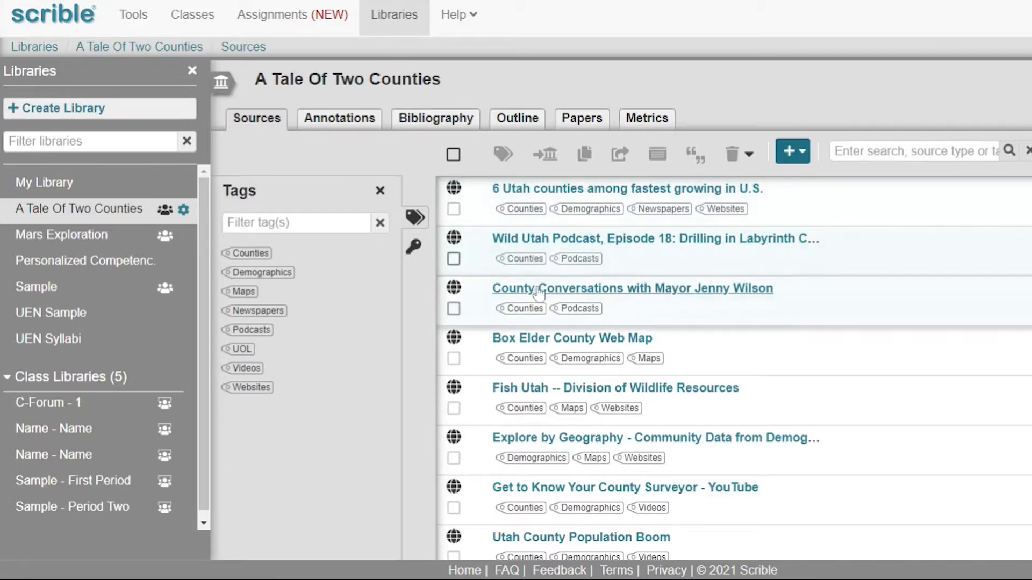
mouse_move(558, 173)
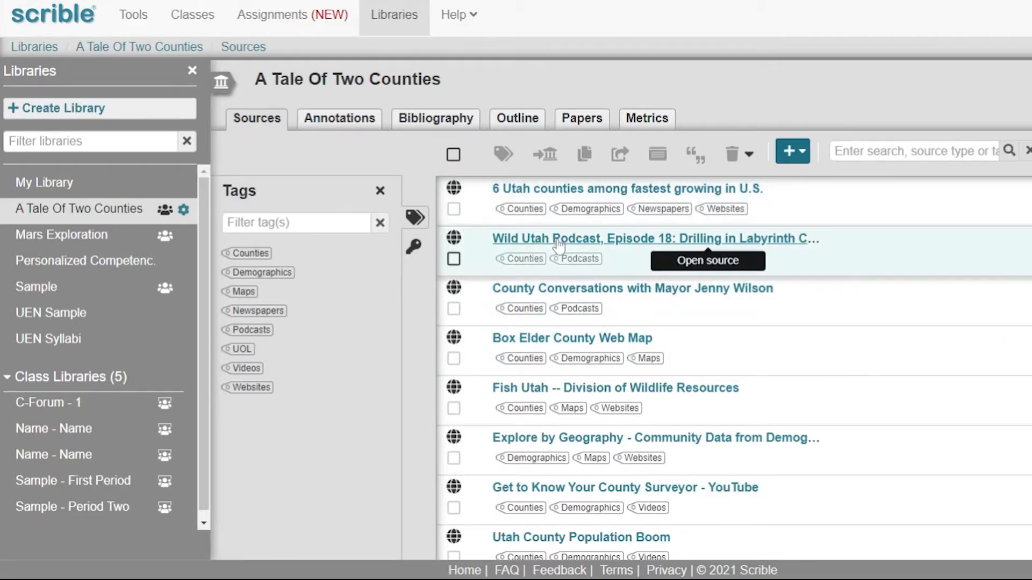
mouse_move(559, 316)
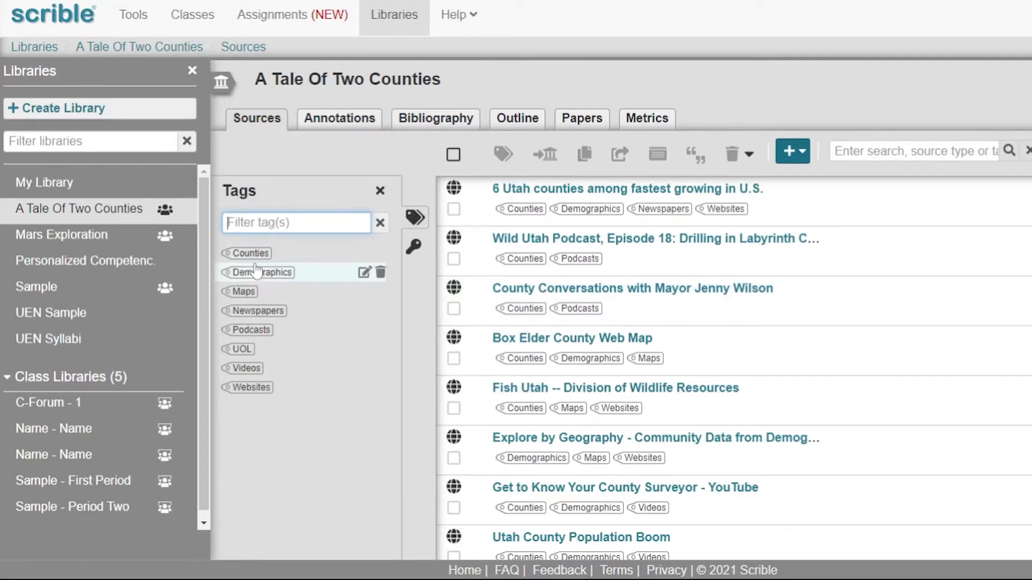
mouse_move(254, 311)
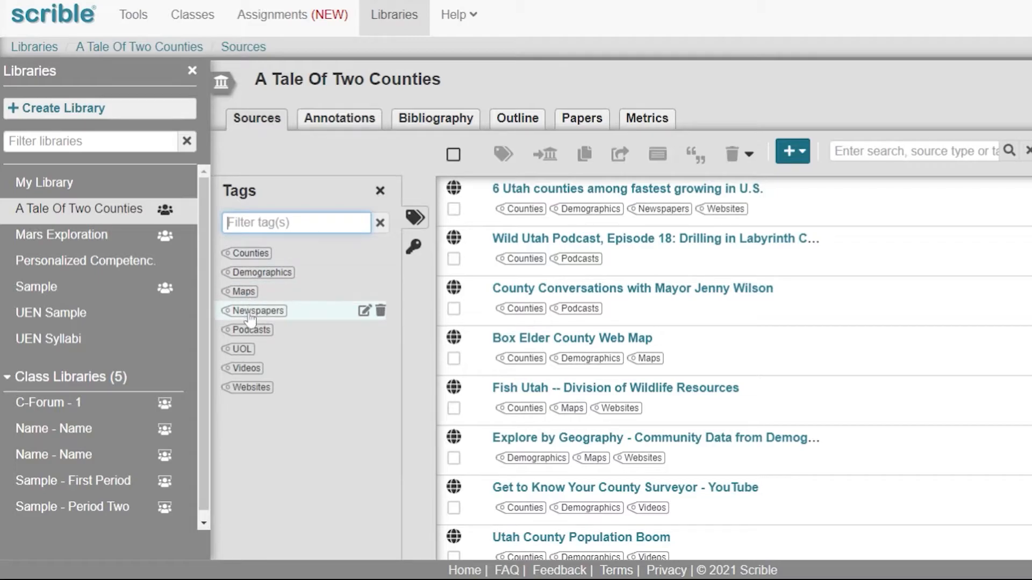
left_click(244, 292)
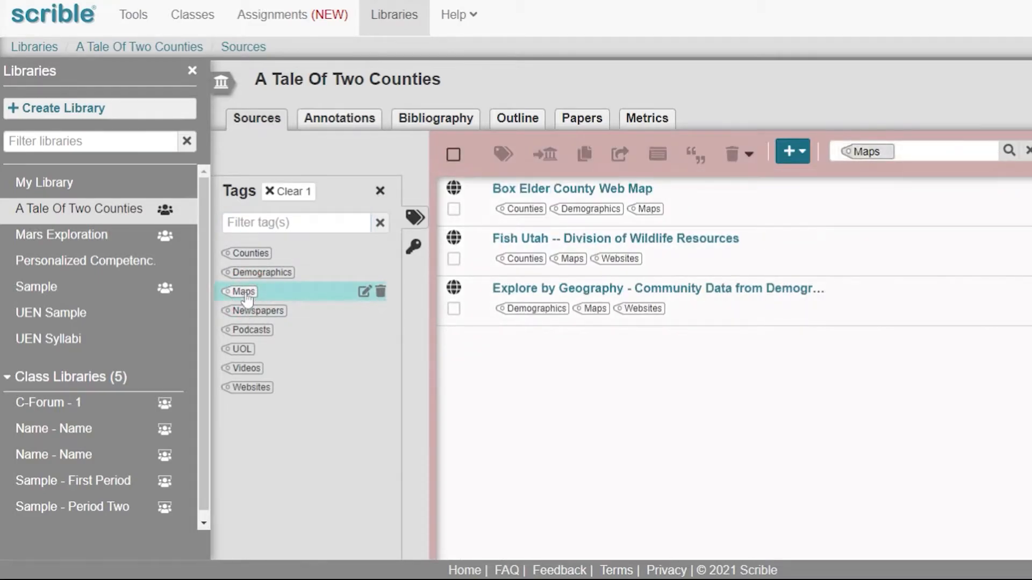
left_click(257, 309)
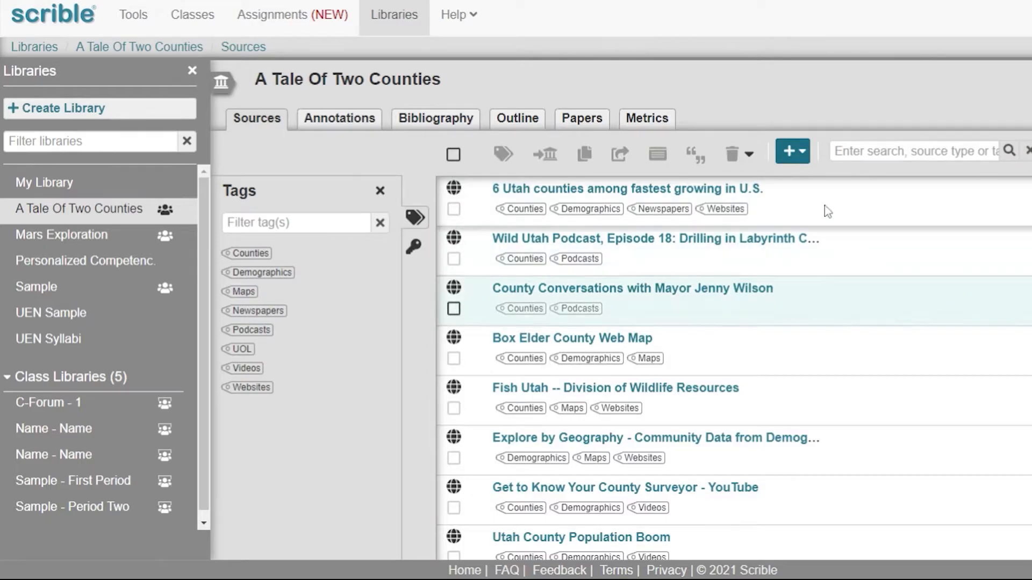
mouse_move(792, 152)
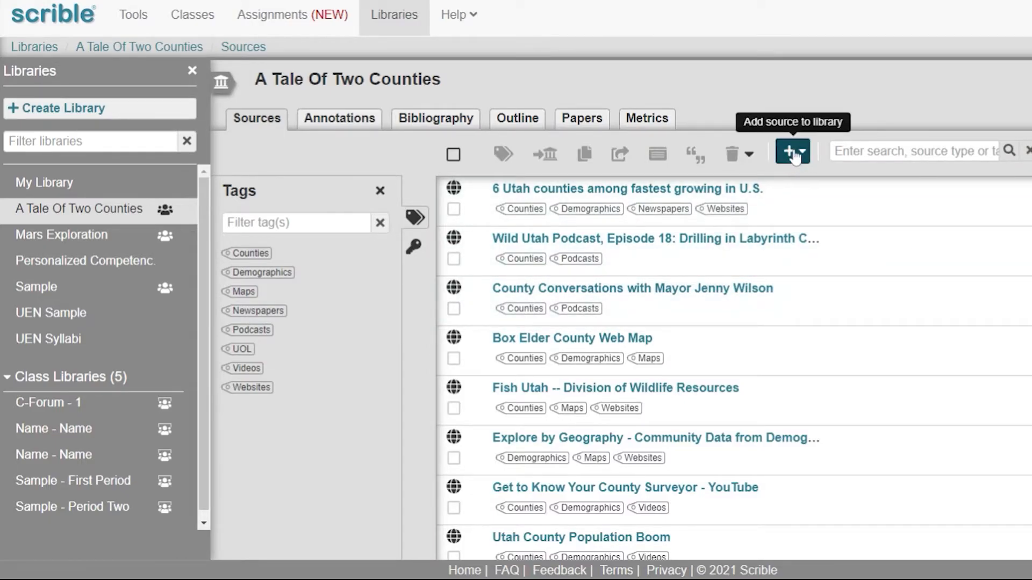
left_click(792, 153)
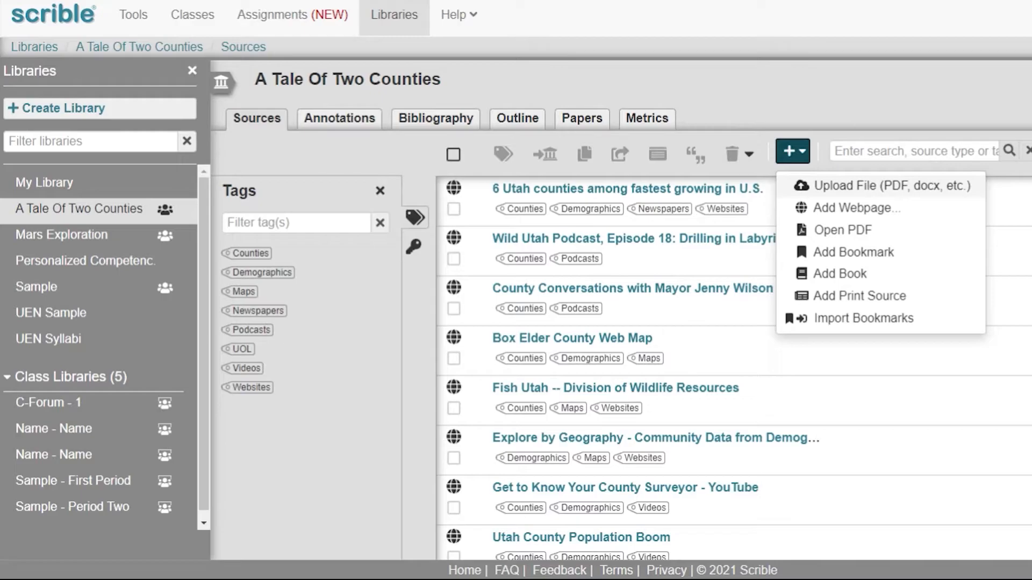
mouse_move(843, 230)
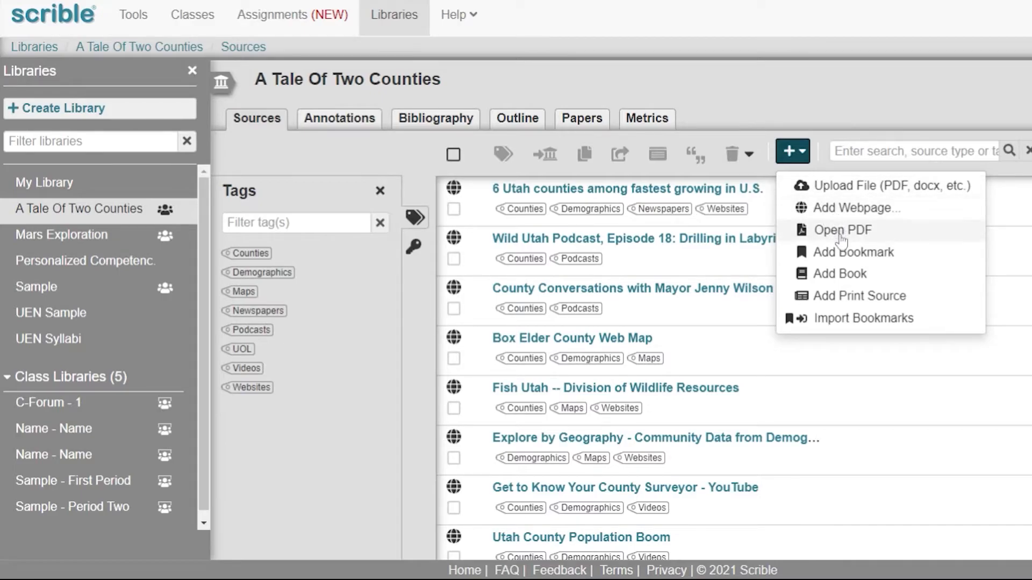
mouse_move(863, 274)
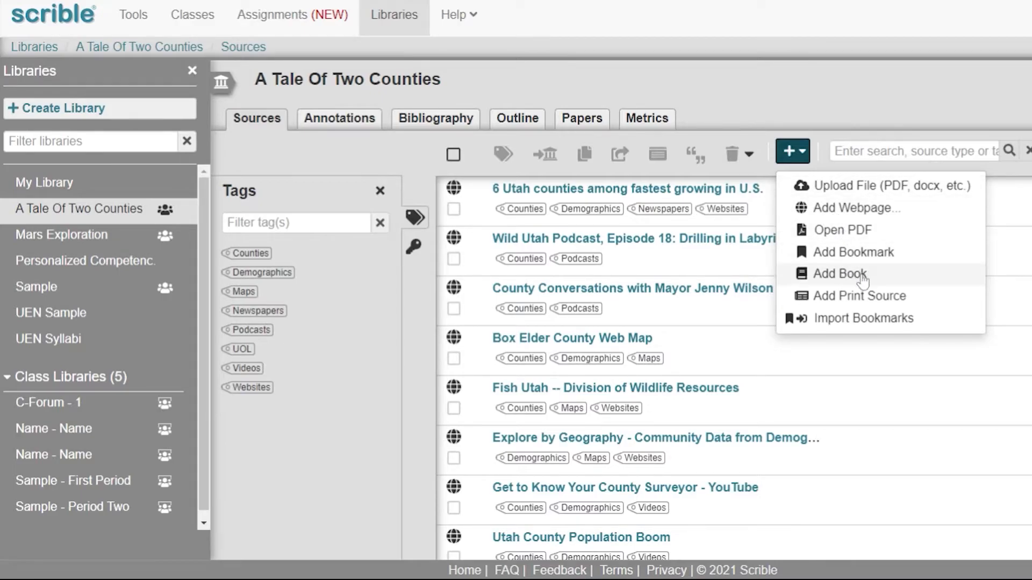
mouse_move(859, 281)
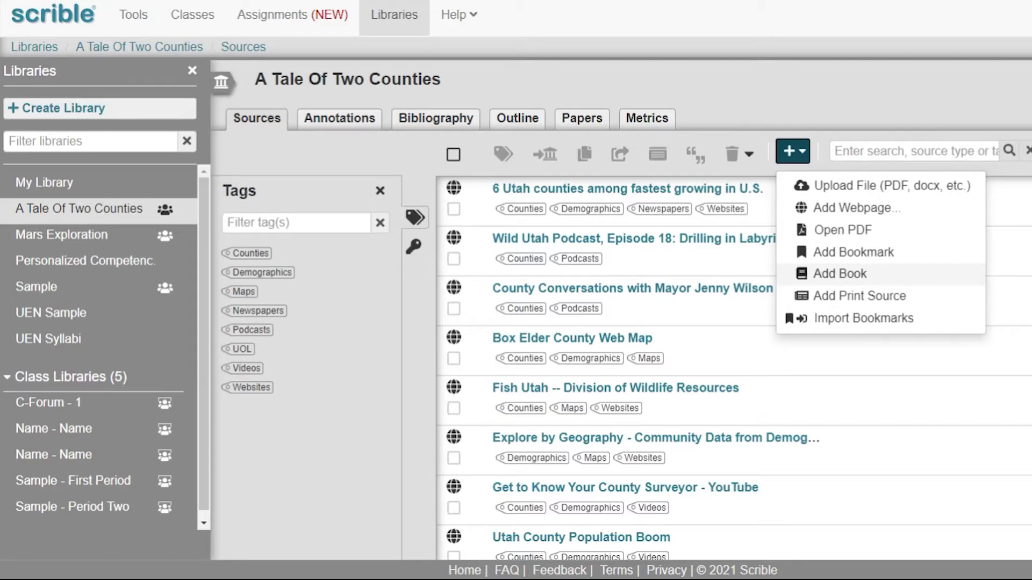
mouse_move(863, 319)
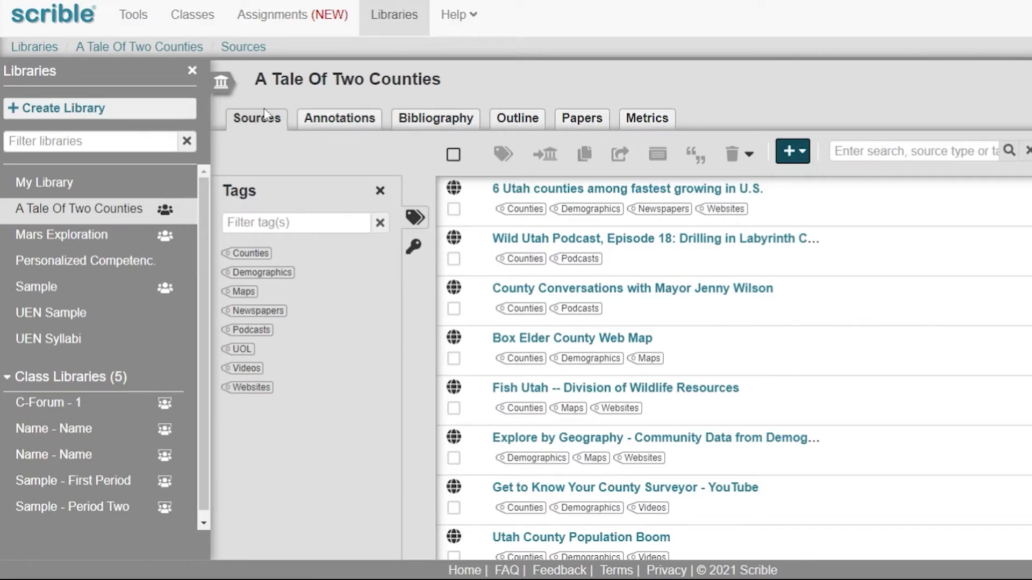
mouse_move(338, 118)
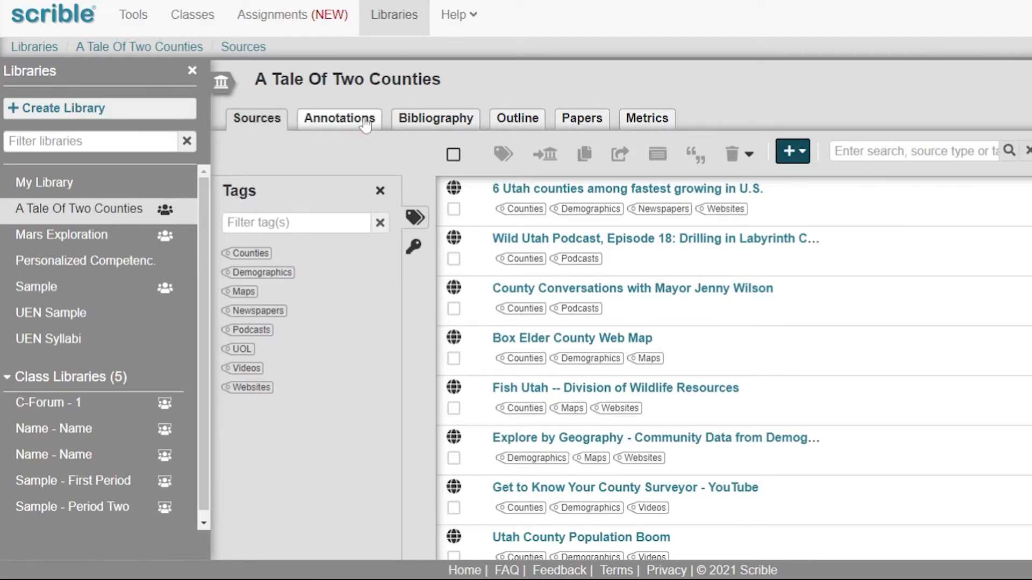
Step: Browse the library's Annotations, Bibliography and Outline sections in turn
left_click(339, 118)
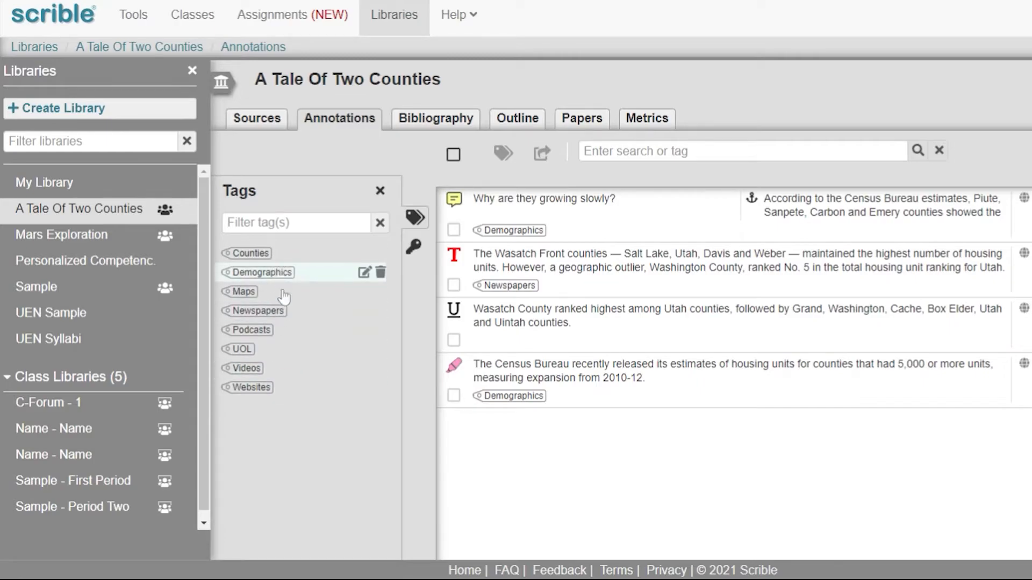
mouse_move(398, 169)
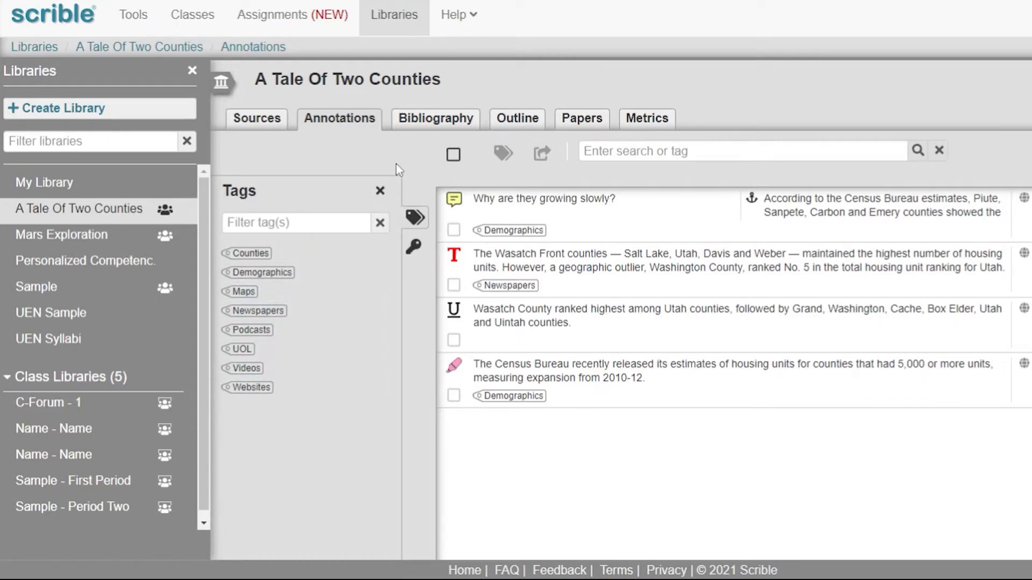
left_click(435, 119)
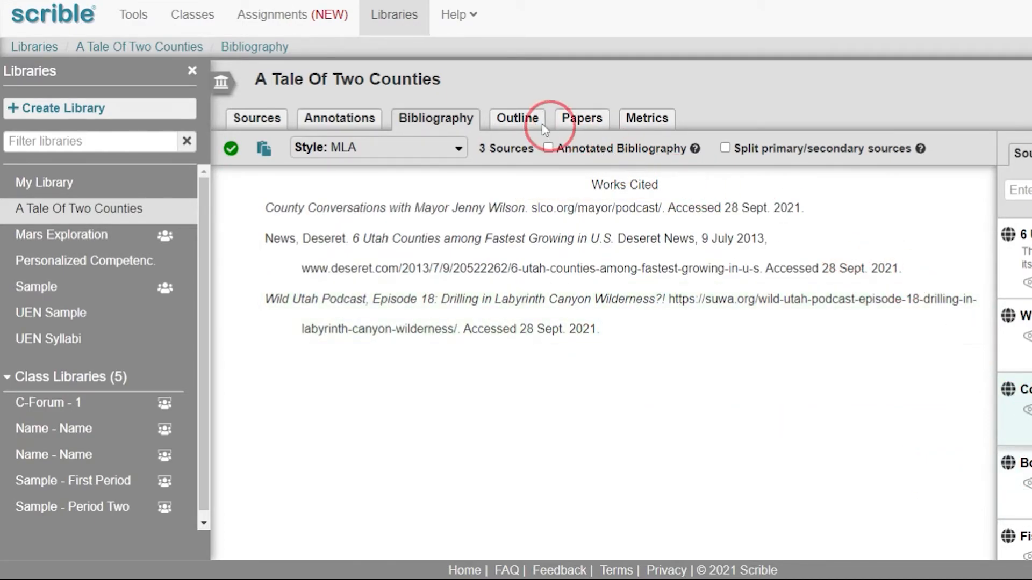
left_click(517, 118)
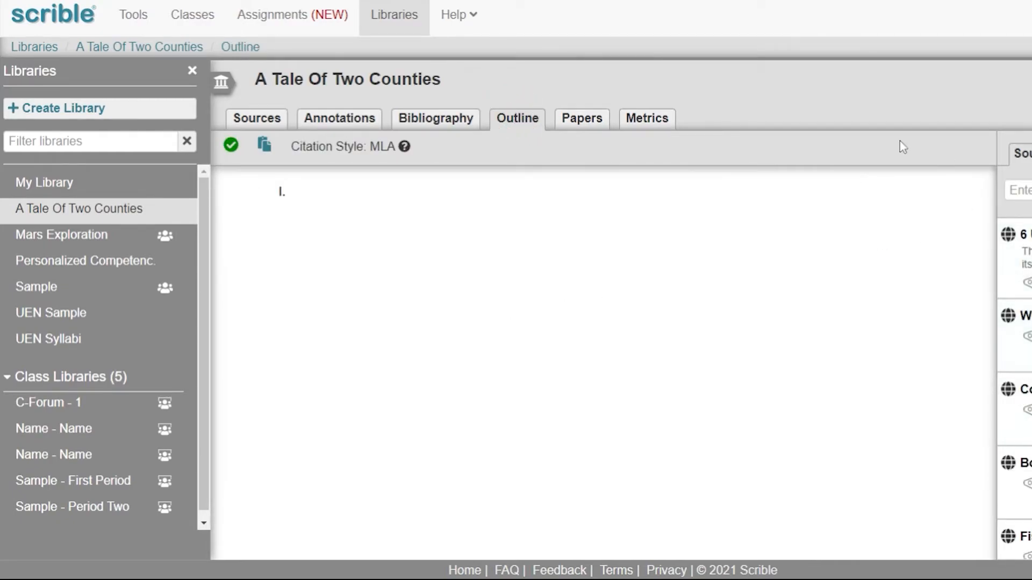
Step: View the empty Papers section and dismiss the Create Paper form without creating one
left_click(582, 119)
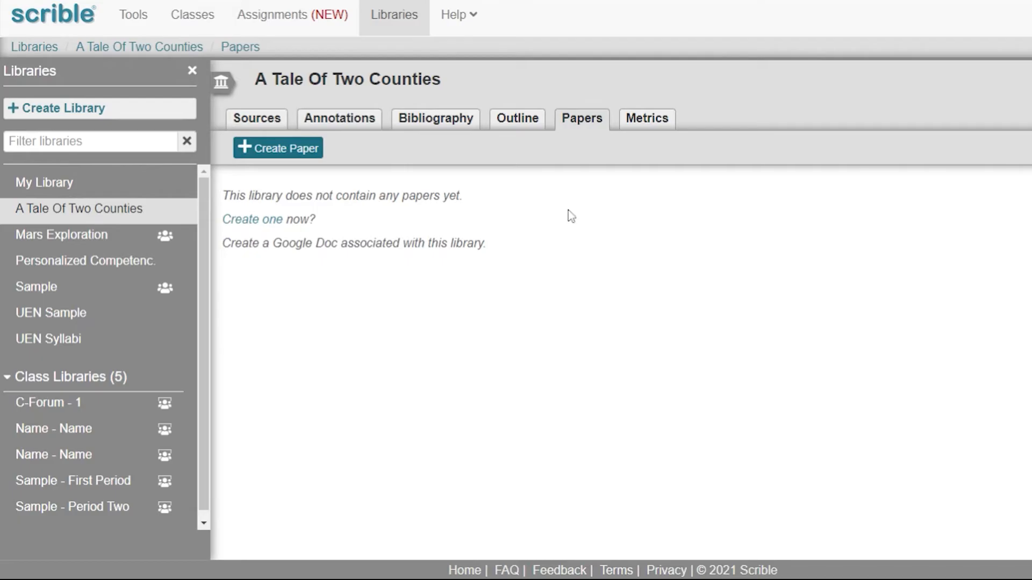
left_click(278, 147)
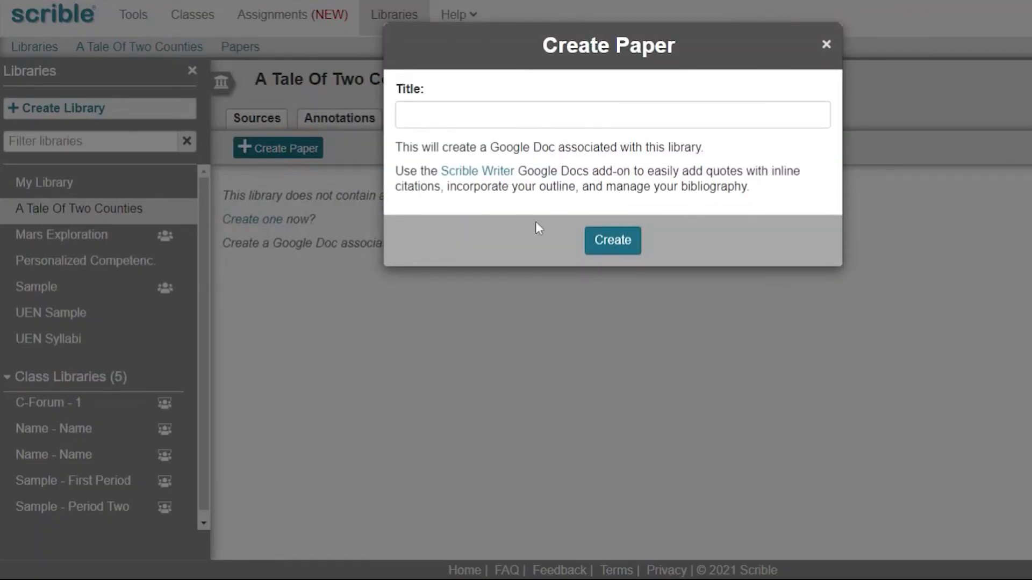
mouse_move(708, 225)
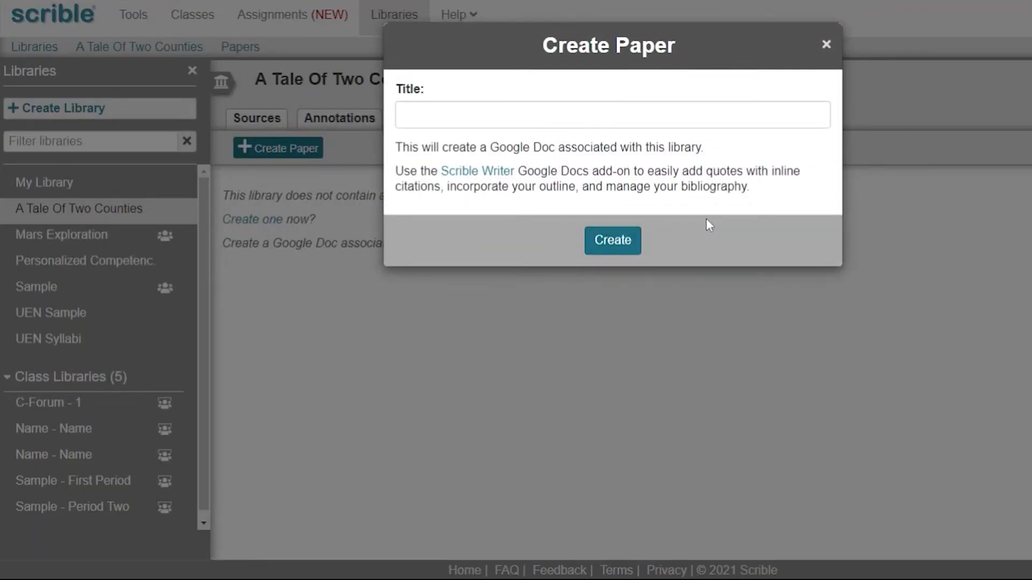
left_click(827, 44)
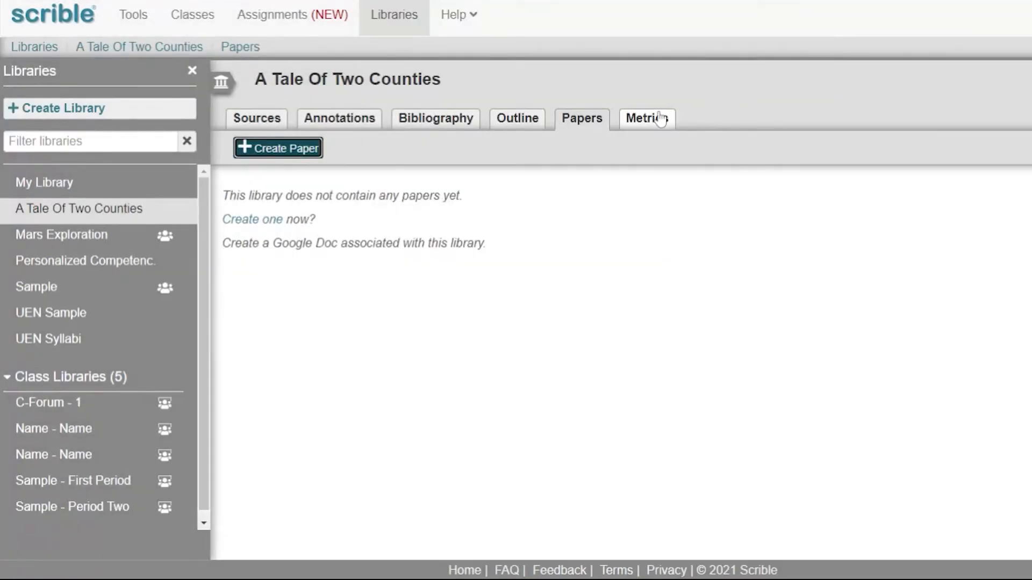
Step: View the Metrics charts by access method, type and top websites, scrolling through them
left_click(646, 119)
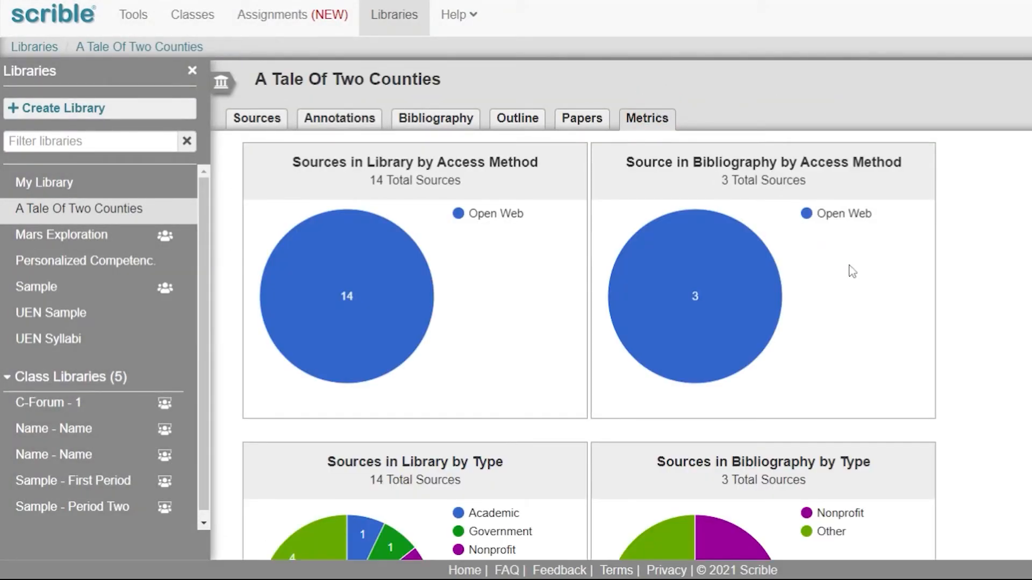
scroll("down", 3)
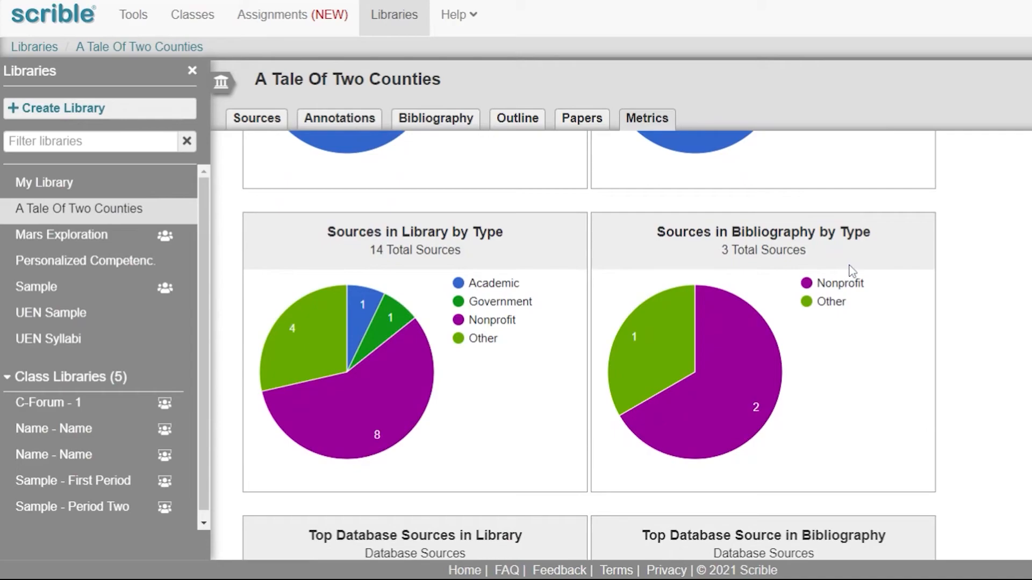
scroll("down", 3)
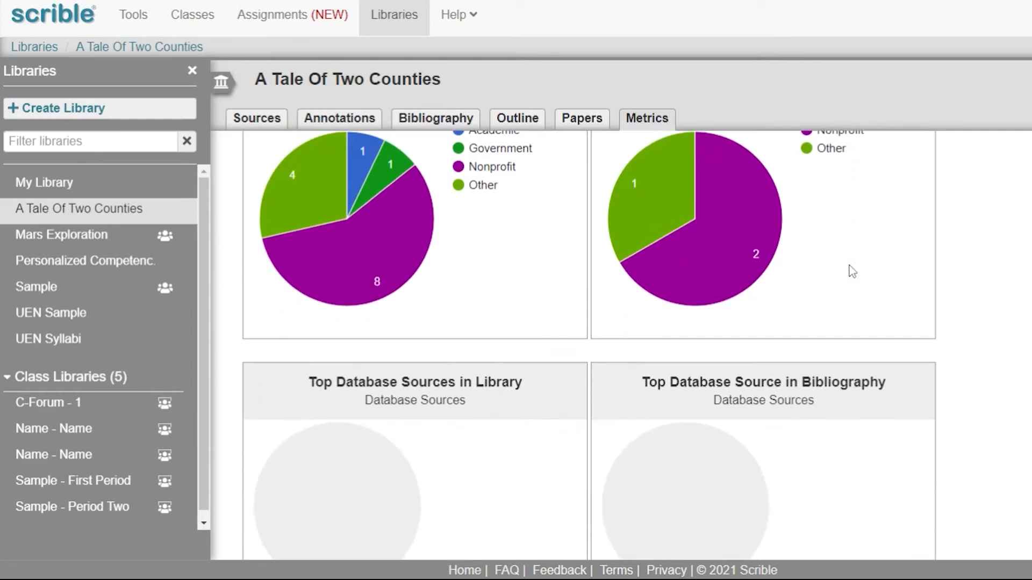
scroll("down", 3)
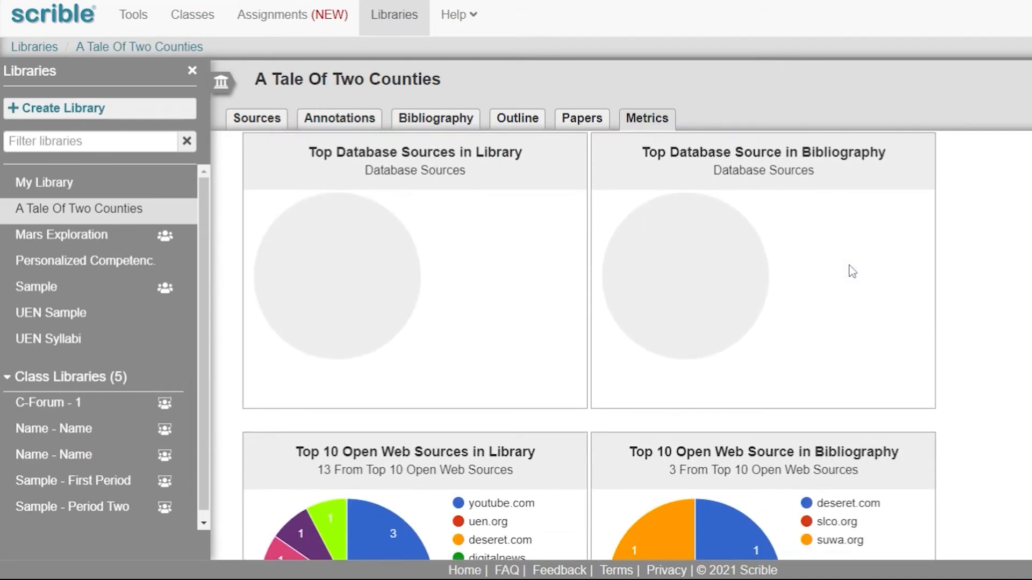
scroll("down", 3)
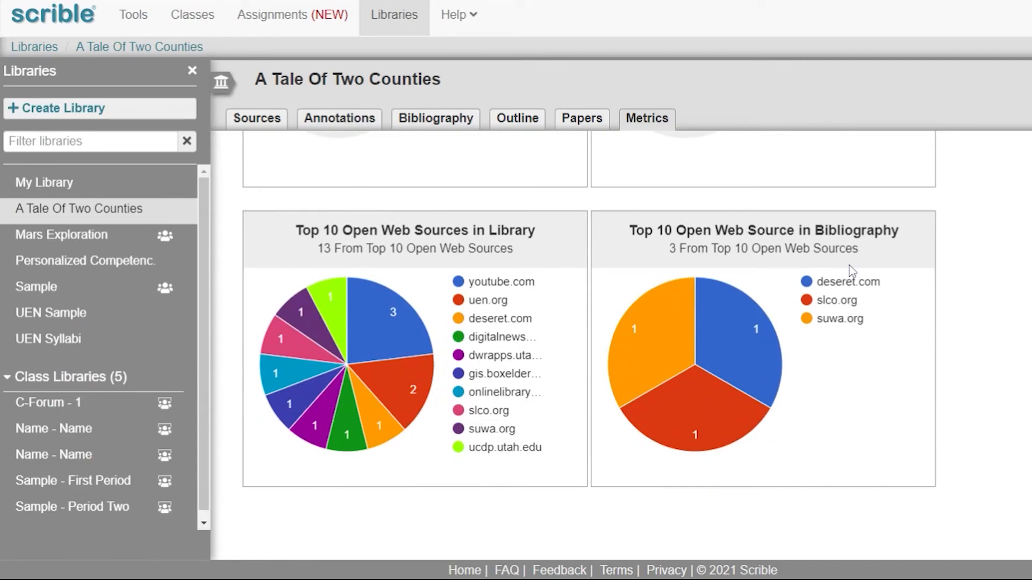